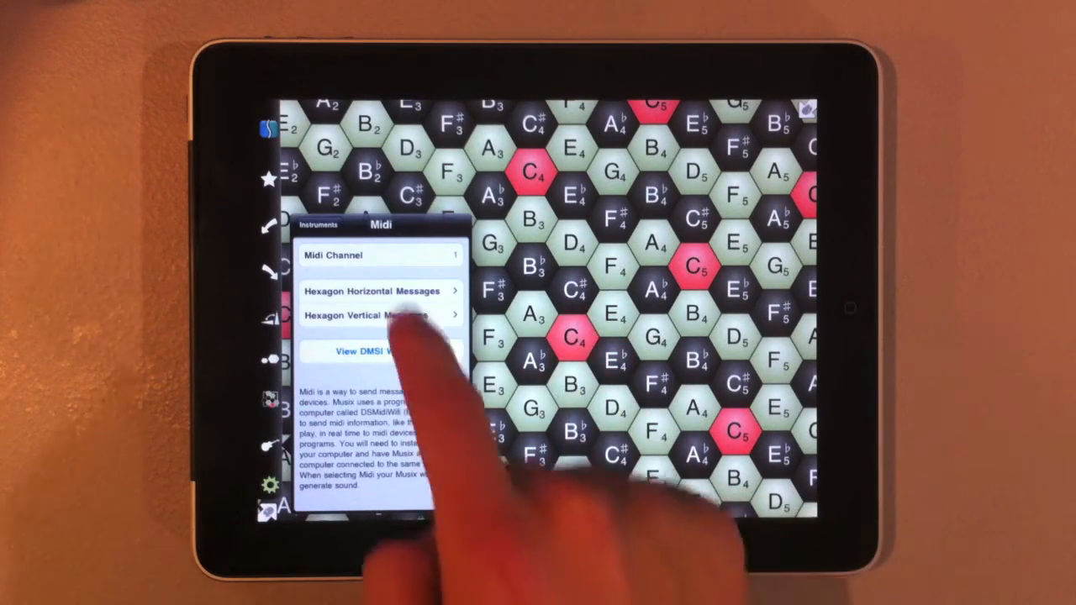
Step: Open Hexagon Horizontal Messages, with horizontal messages on and movement sending pitch bend
click(374, 291)
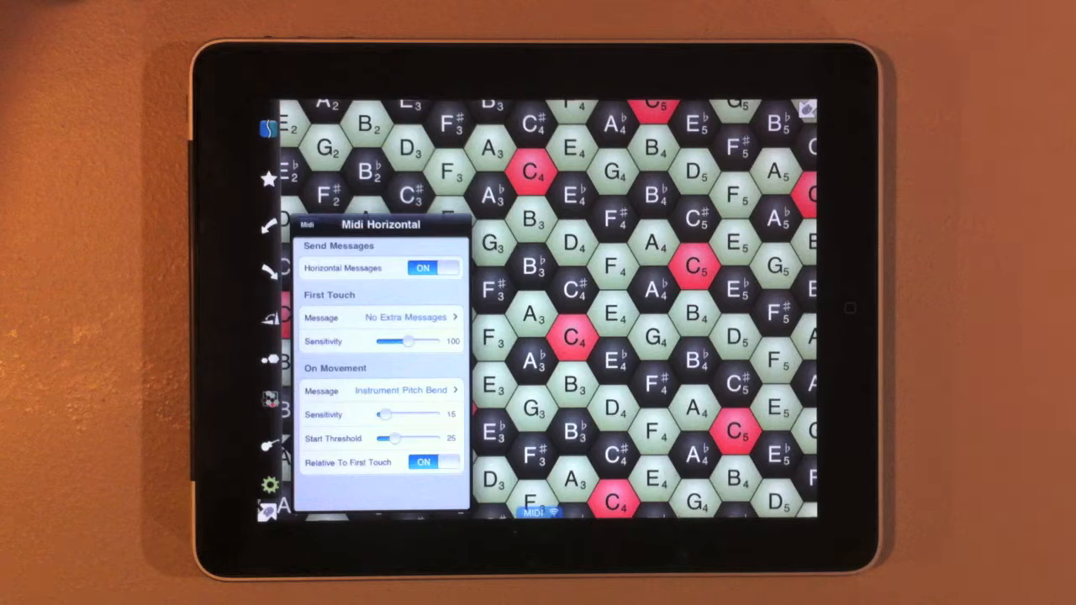
click(396, 390)
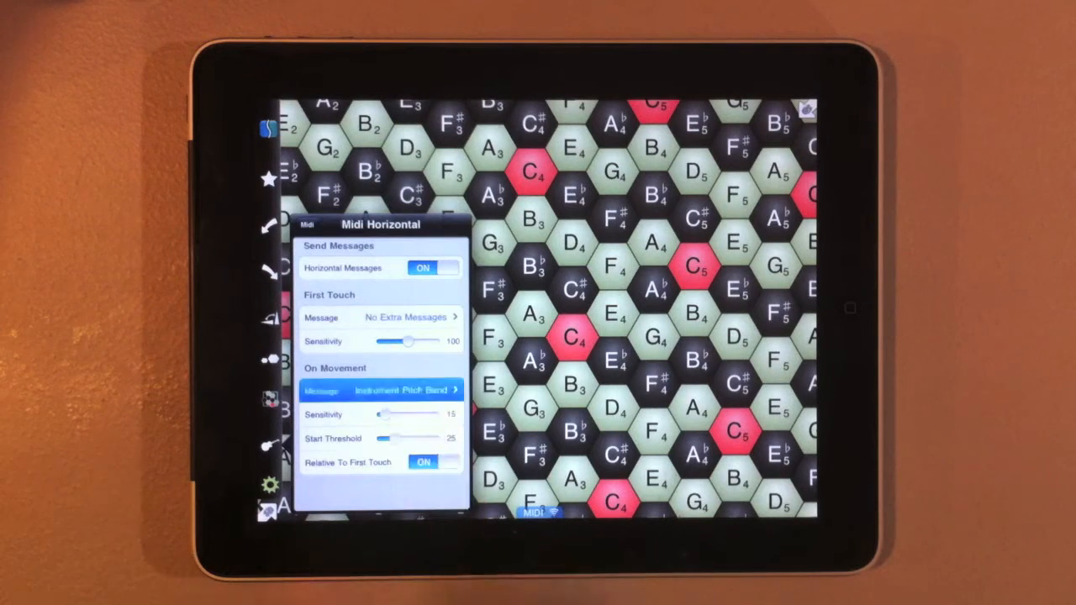
click(406, 390)
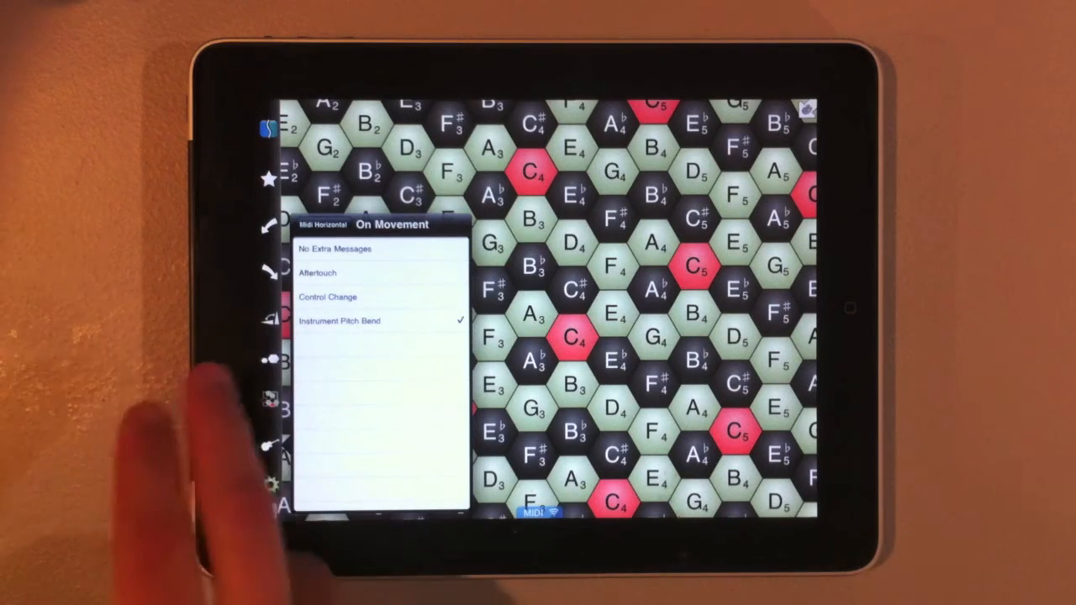
click(338, 320)
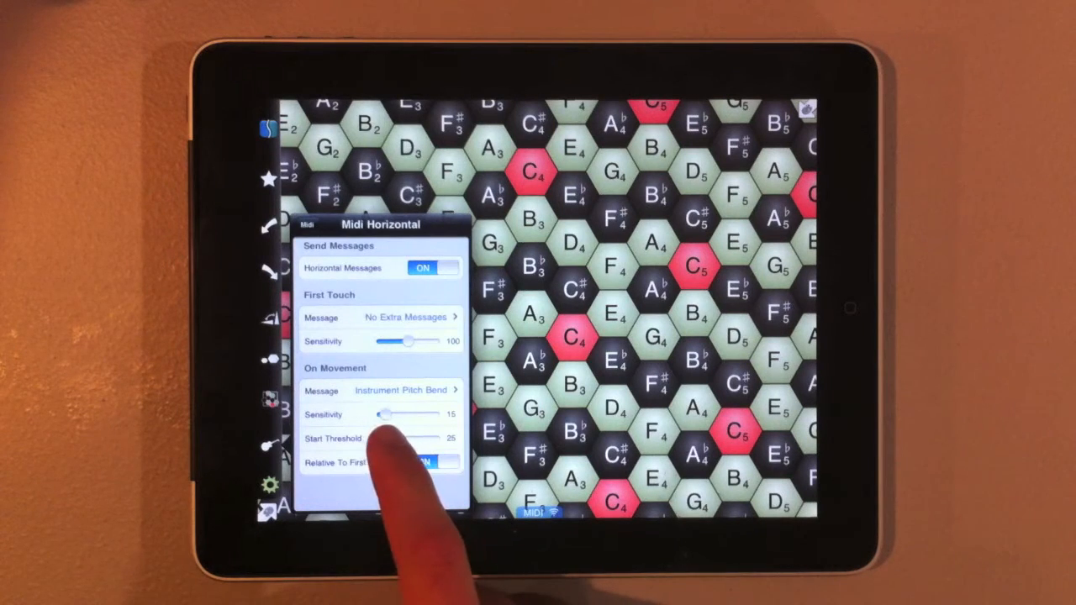
Step: Raise the horizontal Start Threshold to 100, lower it to about 24, and return to Midi settings
drag(387, 438, 437, 438)
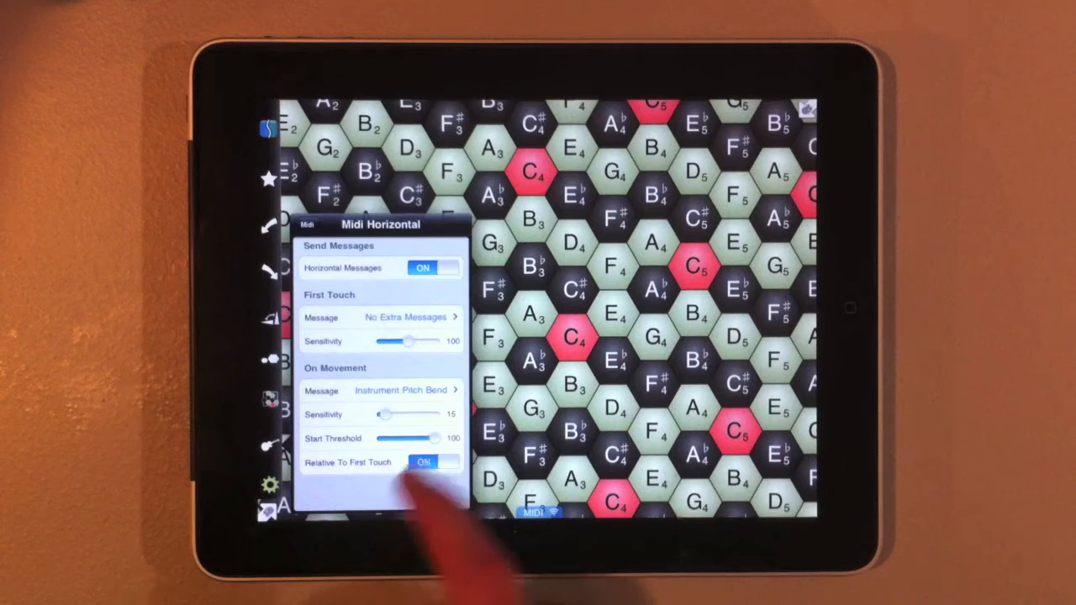
drag(433, 439, 382, 439)
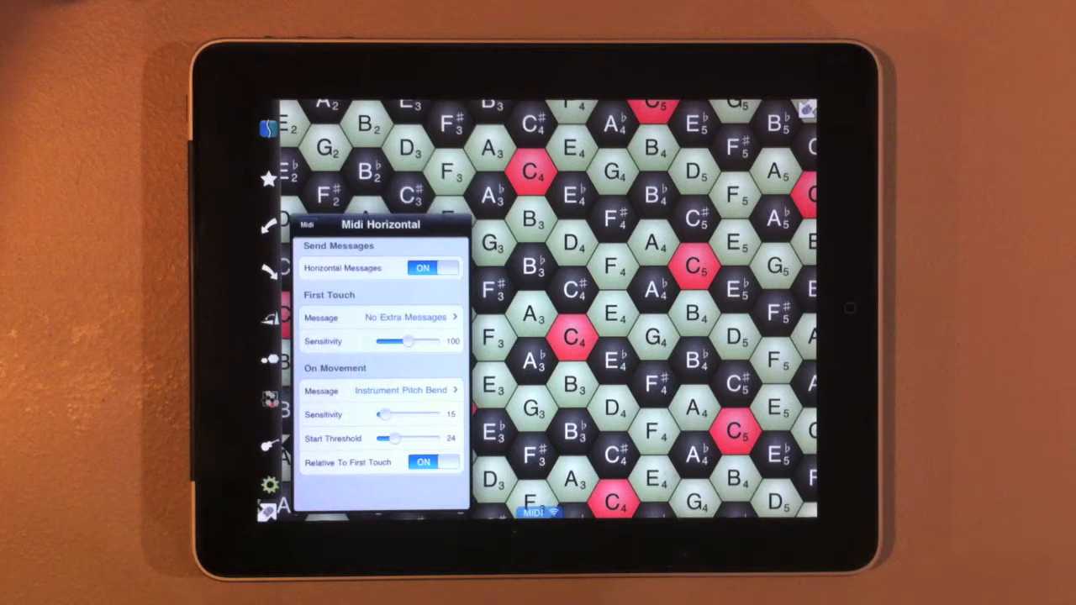
click(575, 340)
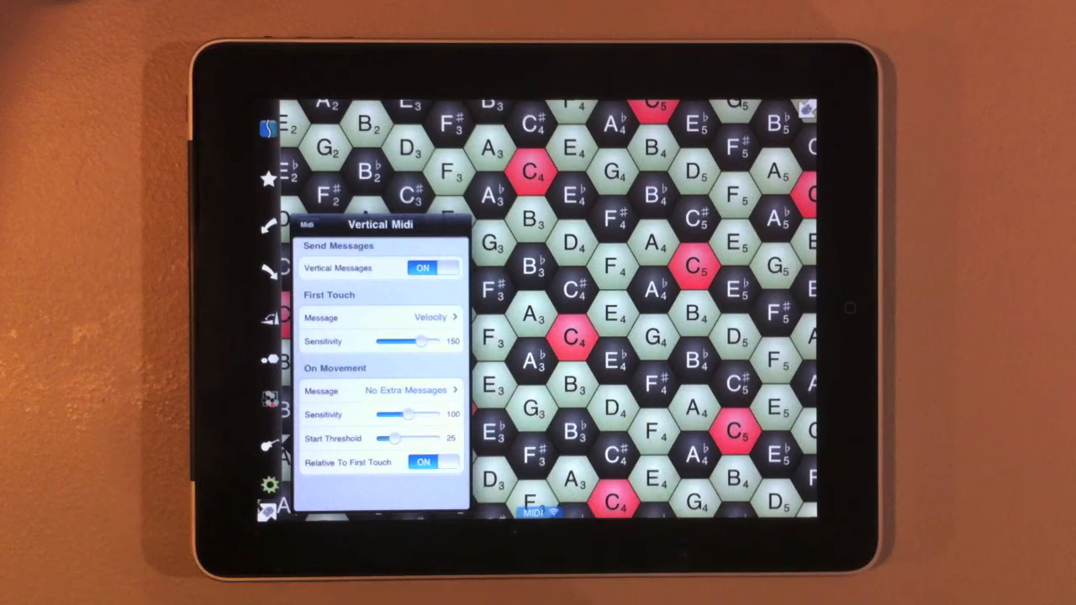
Step: Leave Vertical Midi settings to reach the OSC settings, targeting 127.0.0.1 port 8000
click(597, 362)
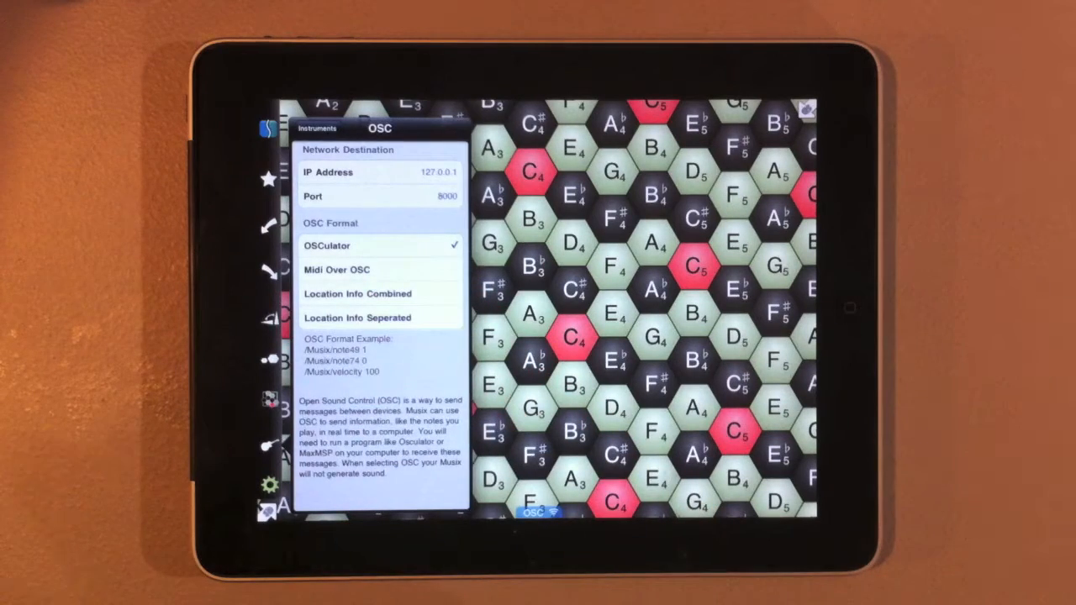
Step: Cycle OSC formats: Midi Over OSC, Location Info Combined, Location Info Seperated, OSCulator, and back
click(336, 269)
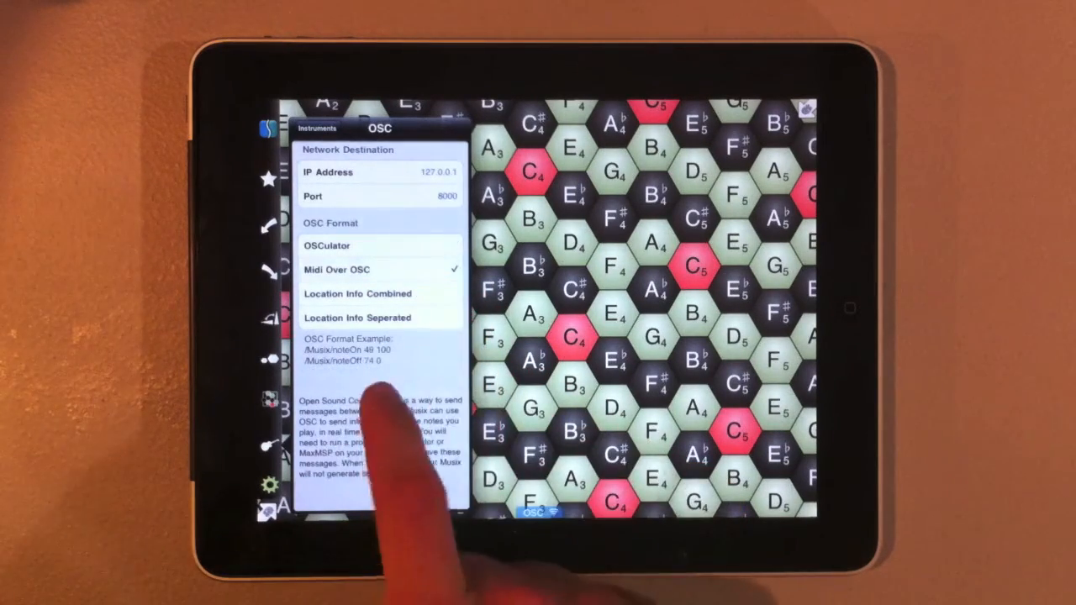
click(379, 293)
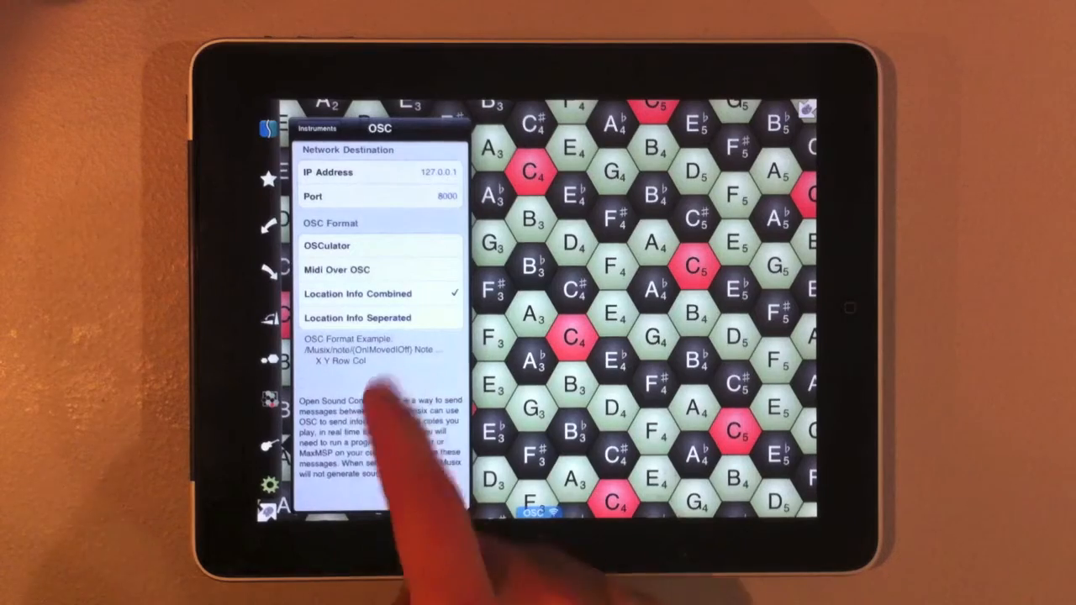
click(358, 318)
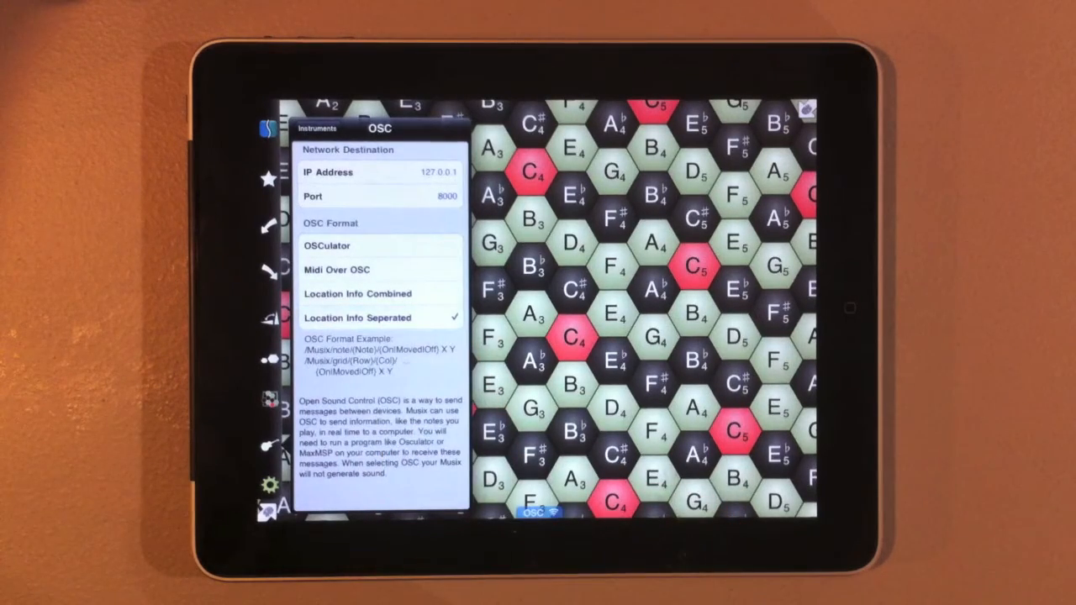
click(353, 246)
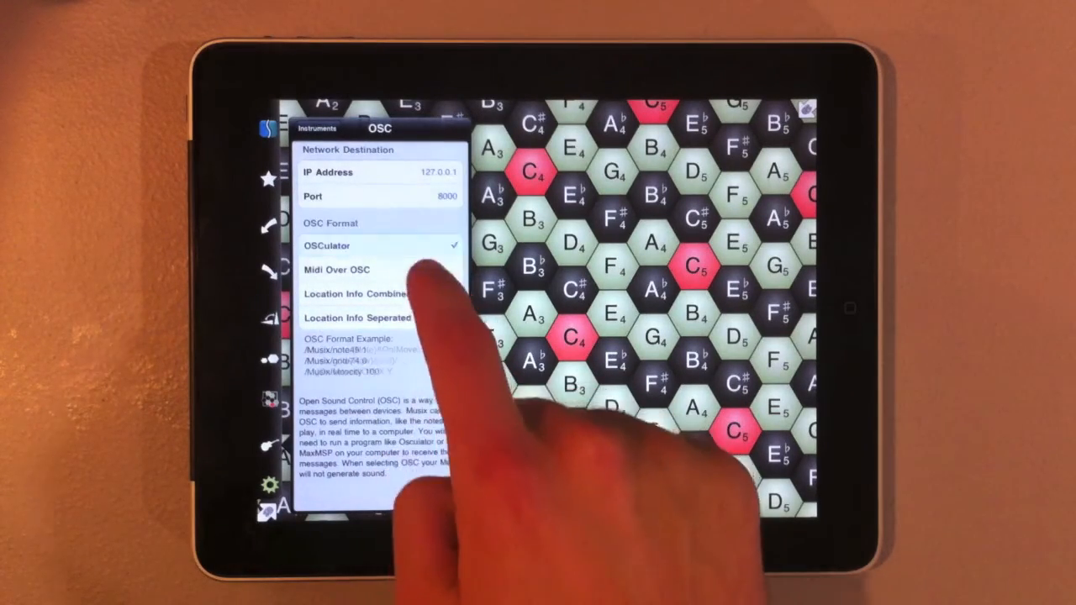
click(336, 270)
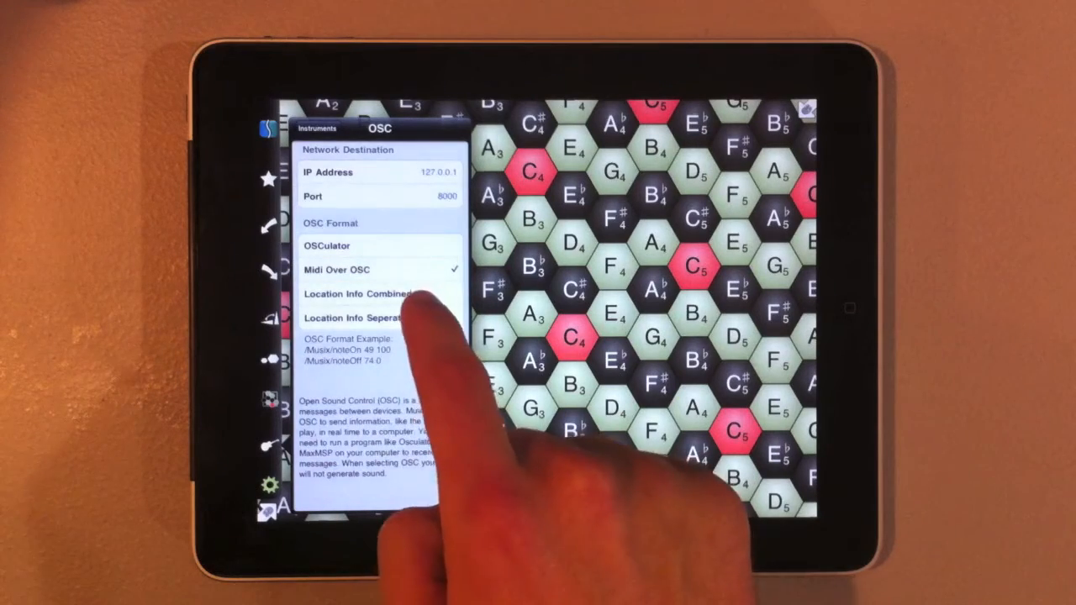
click(357, 293)
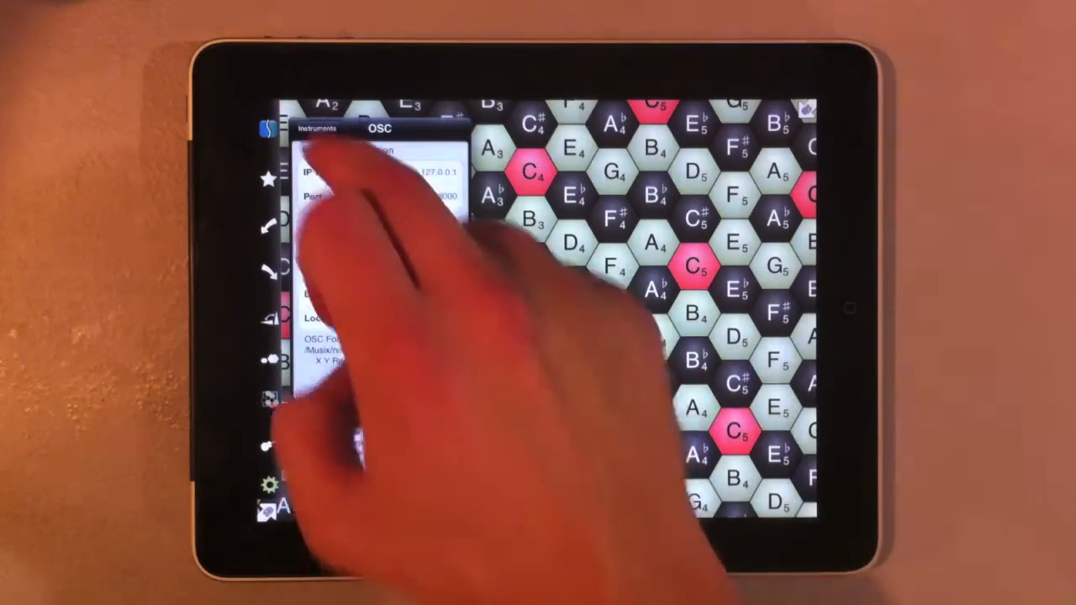
Step: Dismiss the OSC popover and play three notes on the blue MIDI hexagon grid
click(317, 130)
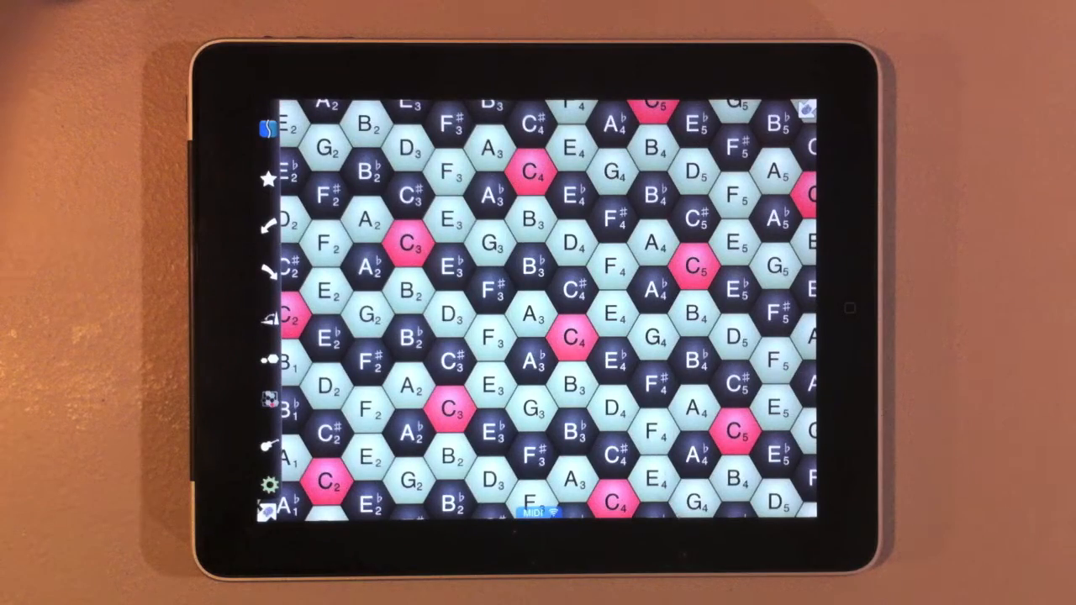
click(723, 437)
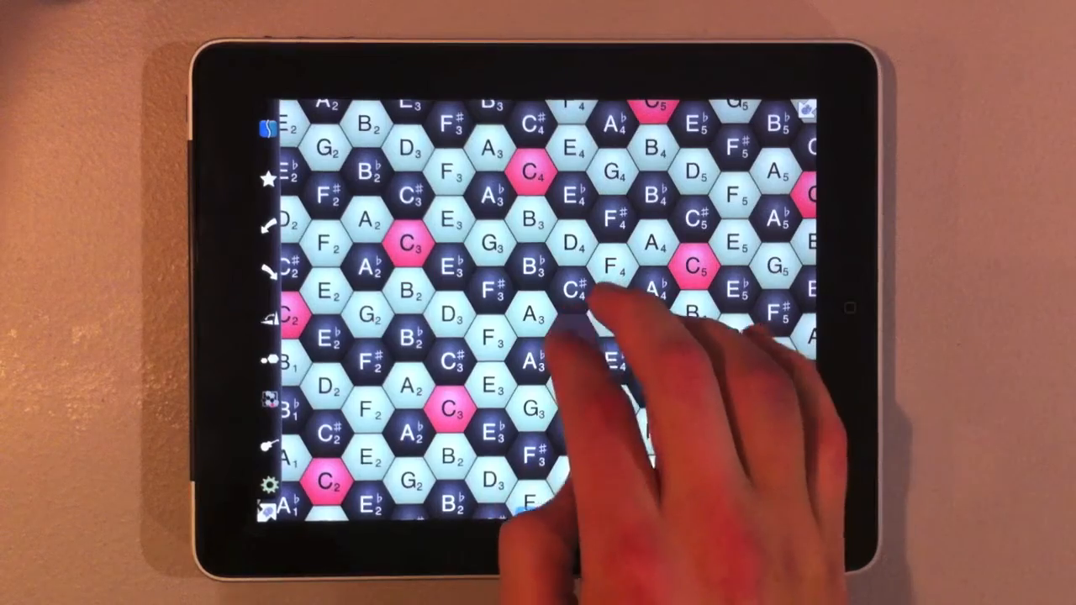
click(559, 328)
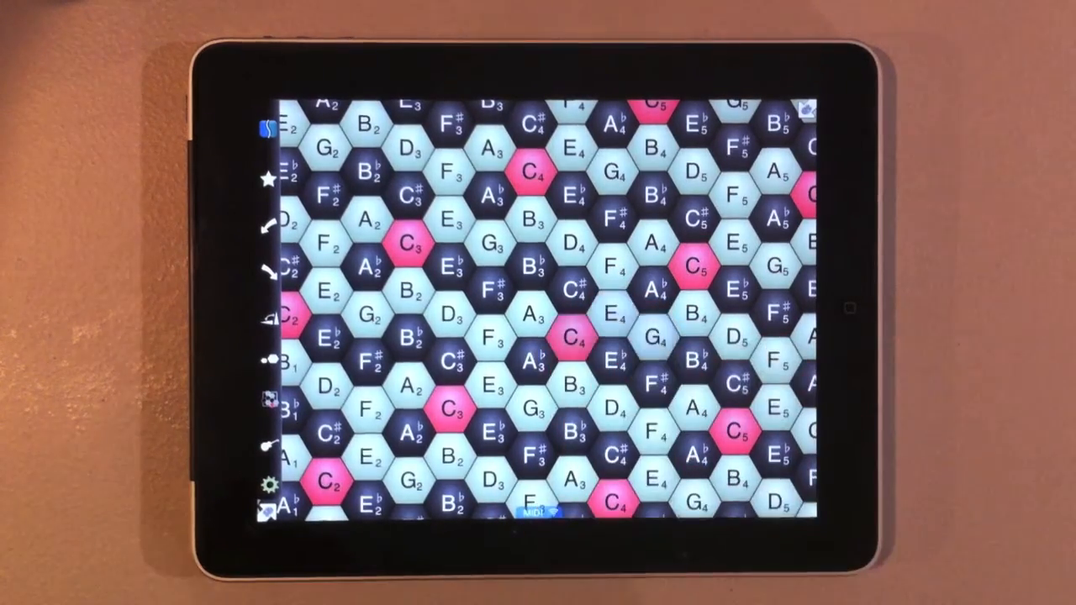
click(571, 344)
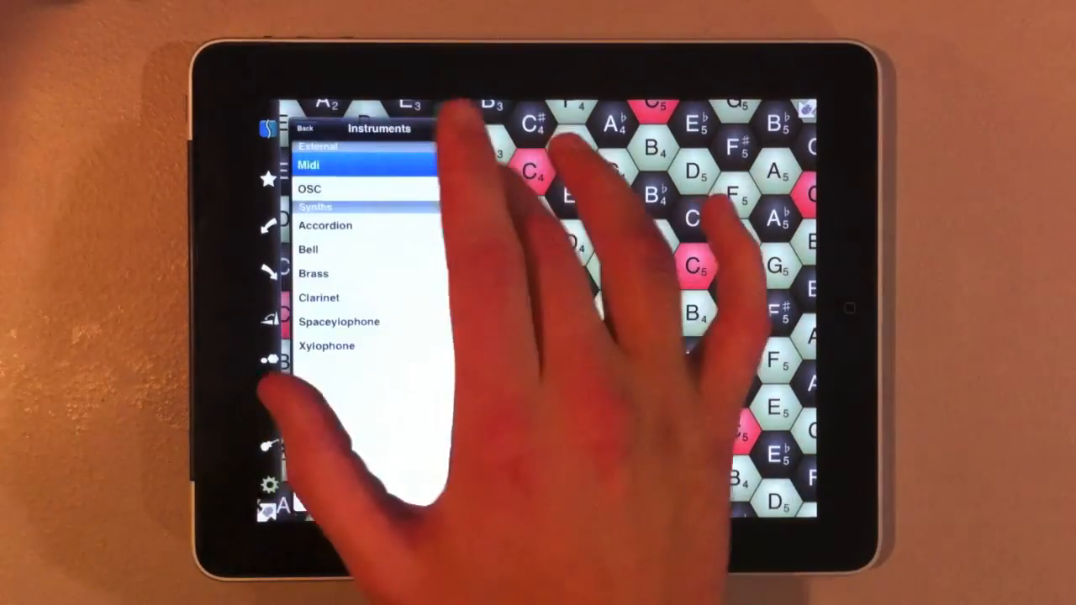
Step: Review the Midi Horizontal and Vertical Messages pages, then close the popover to the keyboard
click(309, 165)
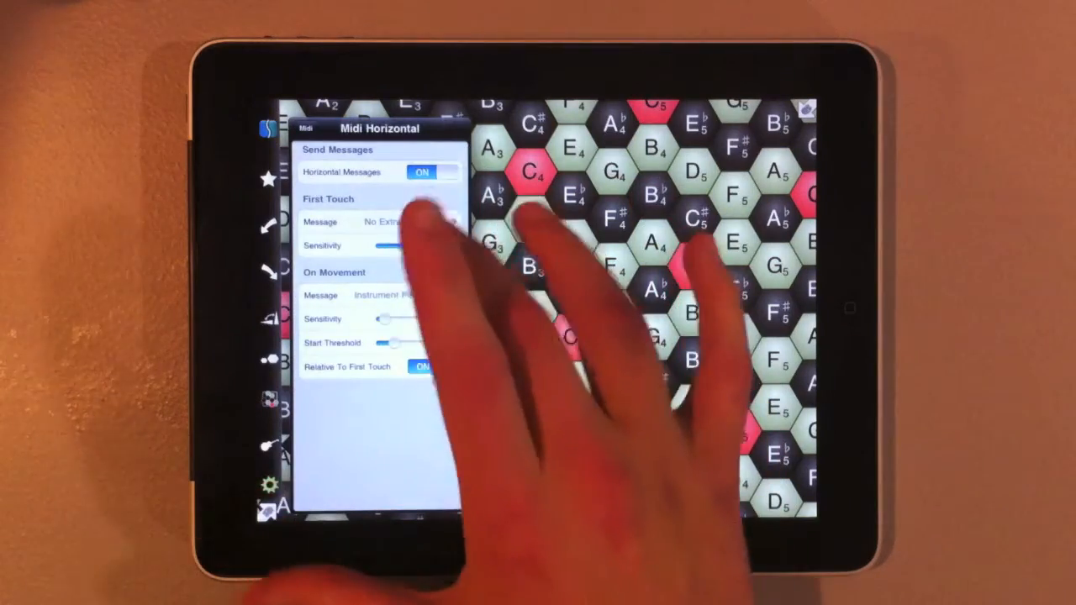
click(304, 129)
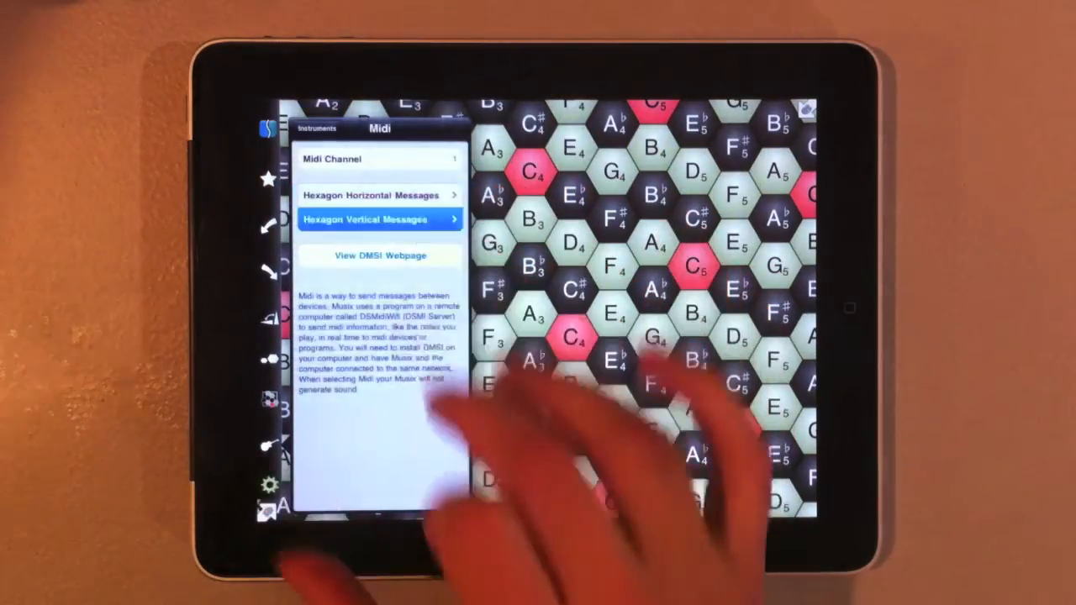
click(378, 220)
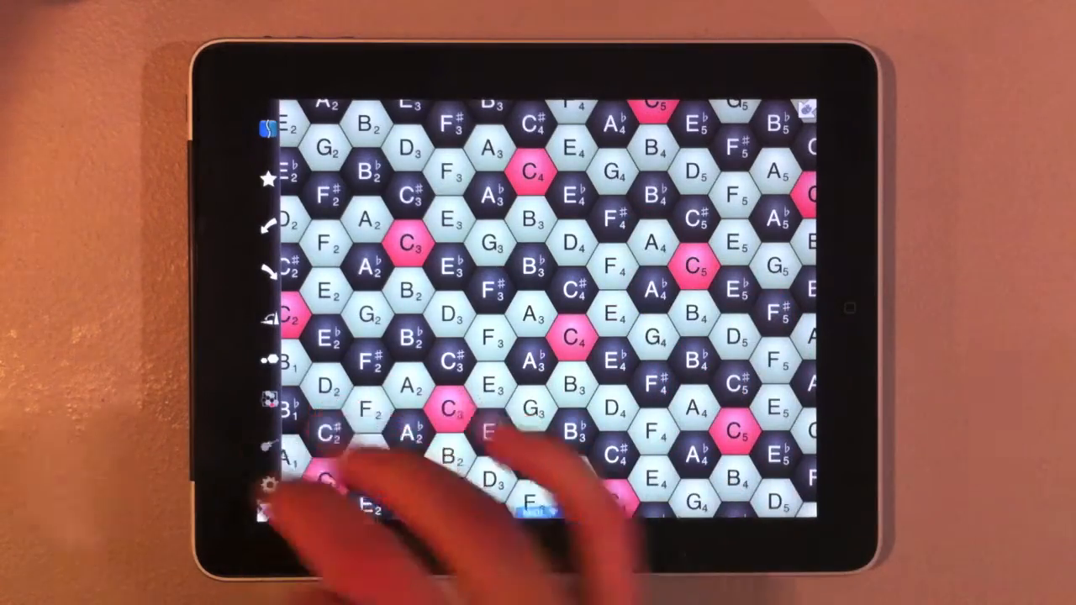
click(269, 483)
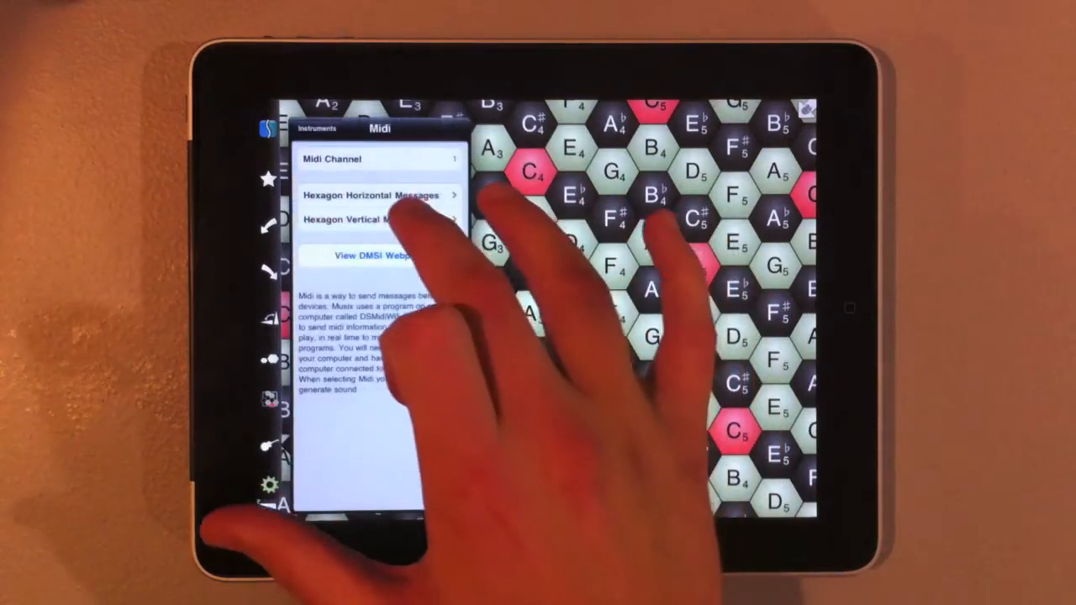
click(374, 219)
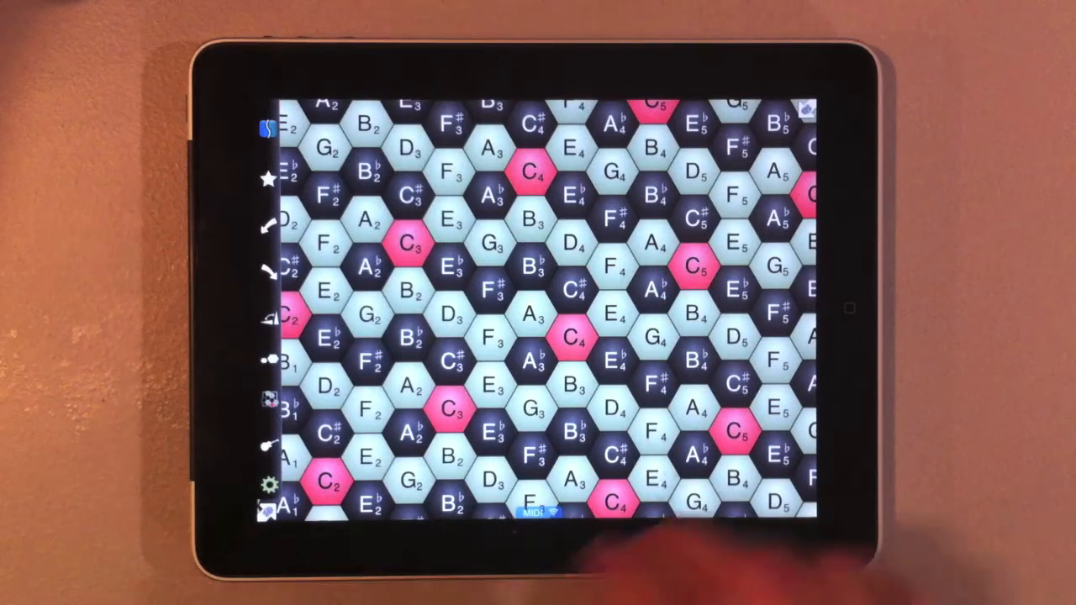
click(576, 345)
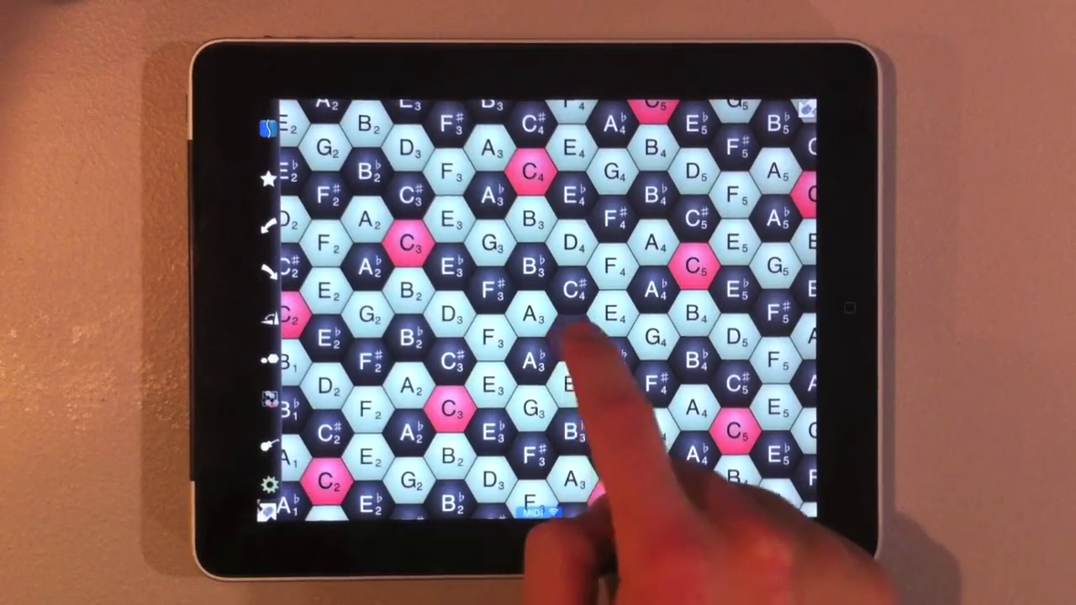
click(572, 339)
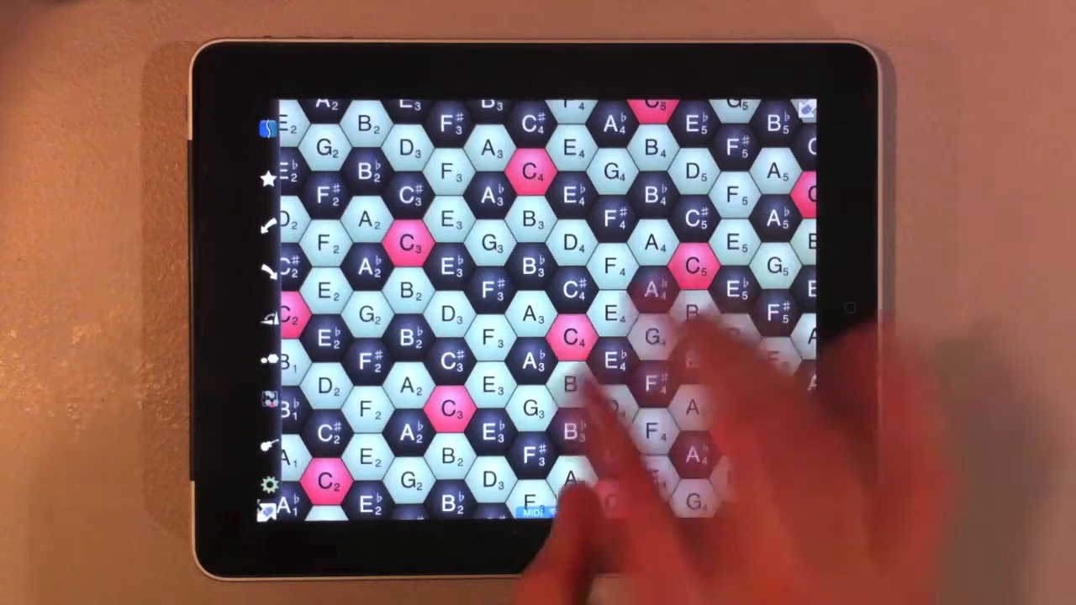